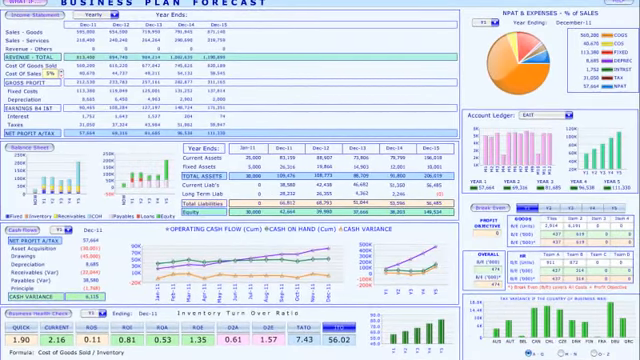
# Step: Cycle the health check panel through Total Assets Turnover and Debt To Asset to Return on Investment
pyautogui.scroll(-3)
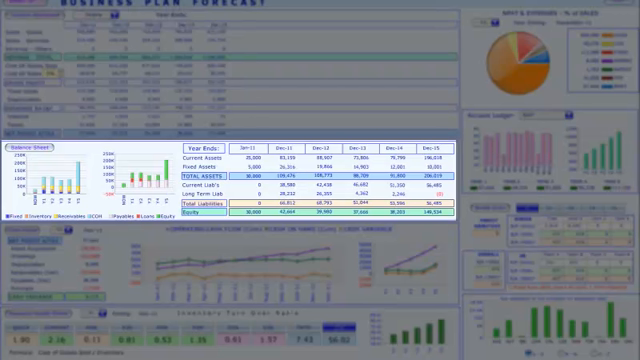
pyautogui.click(23, 228)
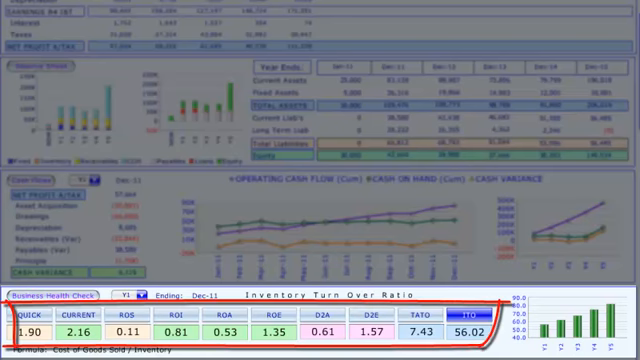
pyautogui.click(133, 297)
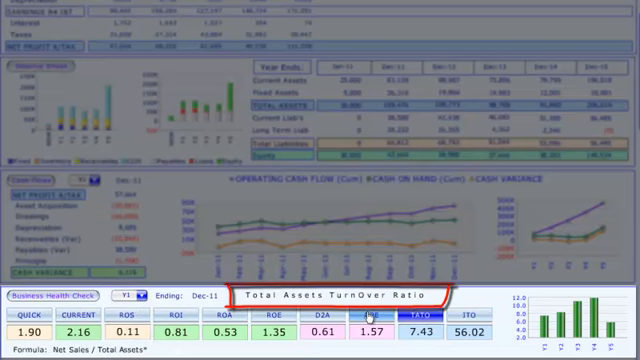
pyautogui.click(328, 315)
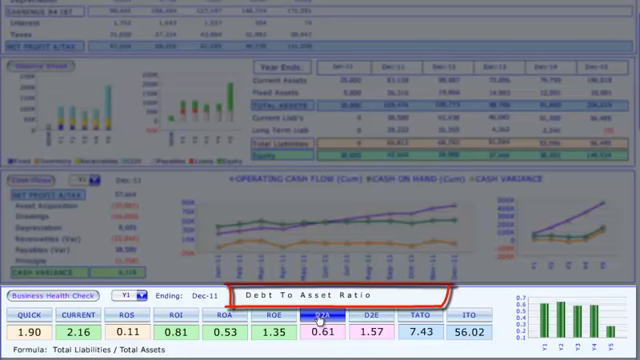
pyautogui.click(169, 315)
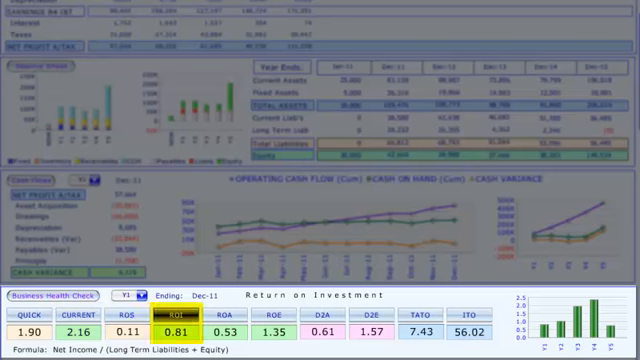
pyautogui.click(310, 324)
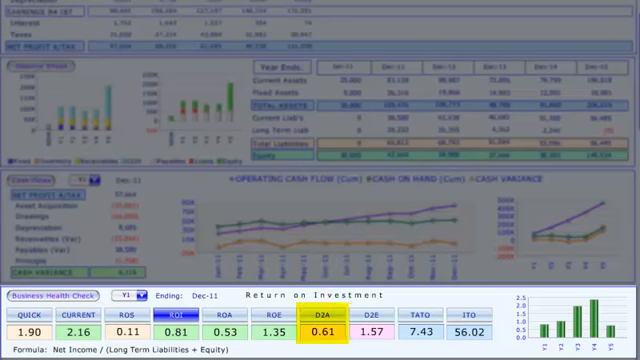
# Step: Show the Current ratio, then Debt To Equity Ratio, and list the Y1–Y5 year choices
pyautogui.click(325, 310)
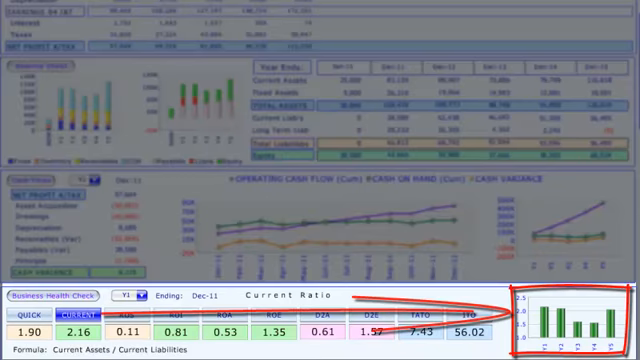
pyautogui.click(369, 312)
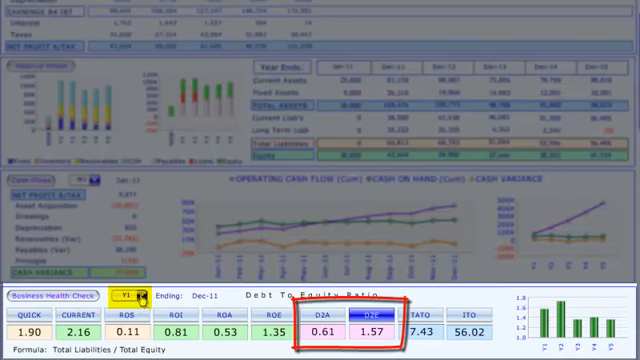
pyautogui.click(128, 291)
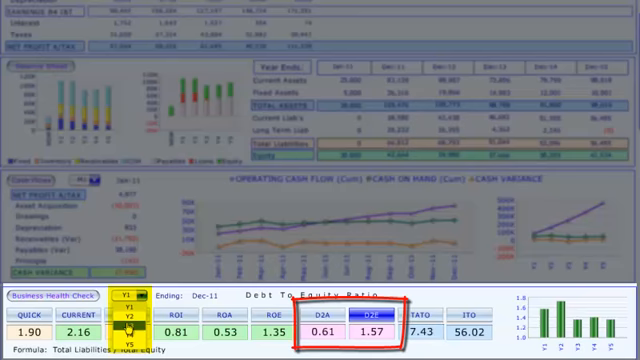